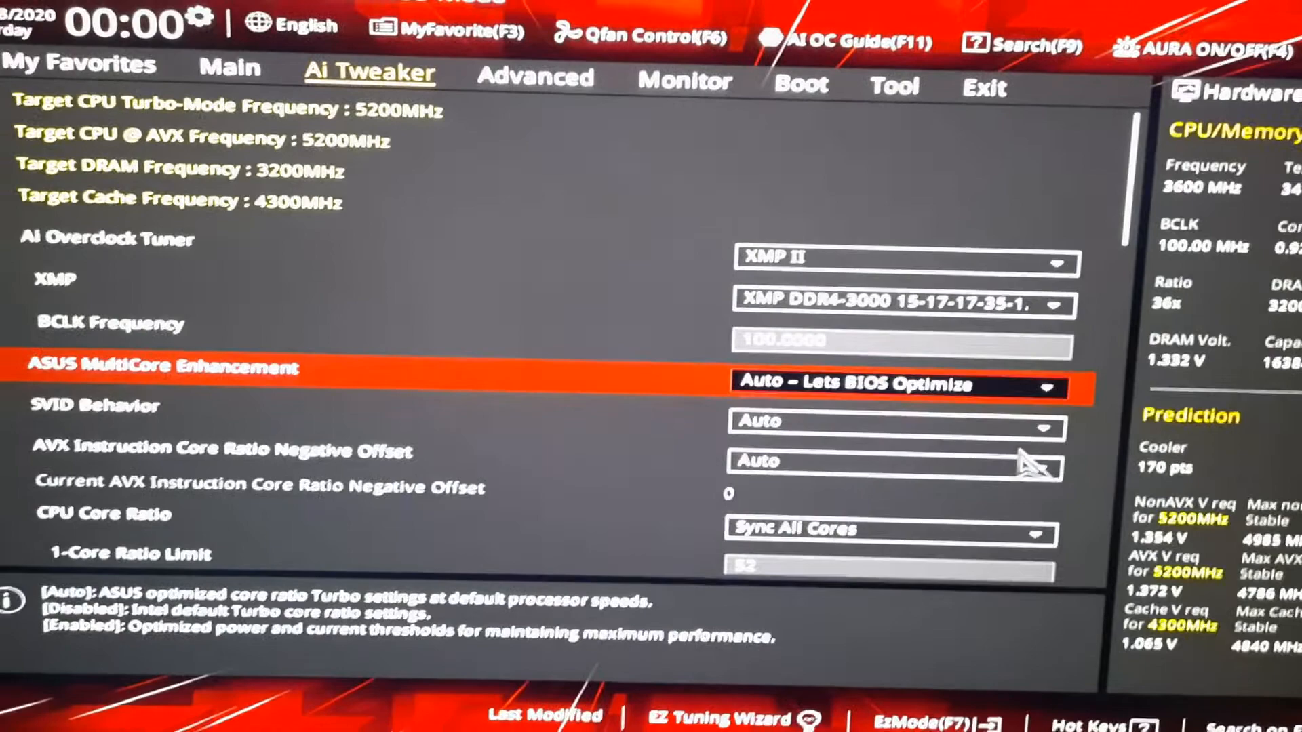
Step: Move down past CPU Core Ratio (Sync All Cores) to the 1-Core Ratio Limit field
key("Down")
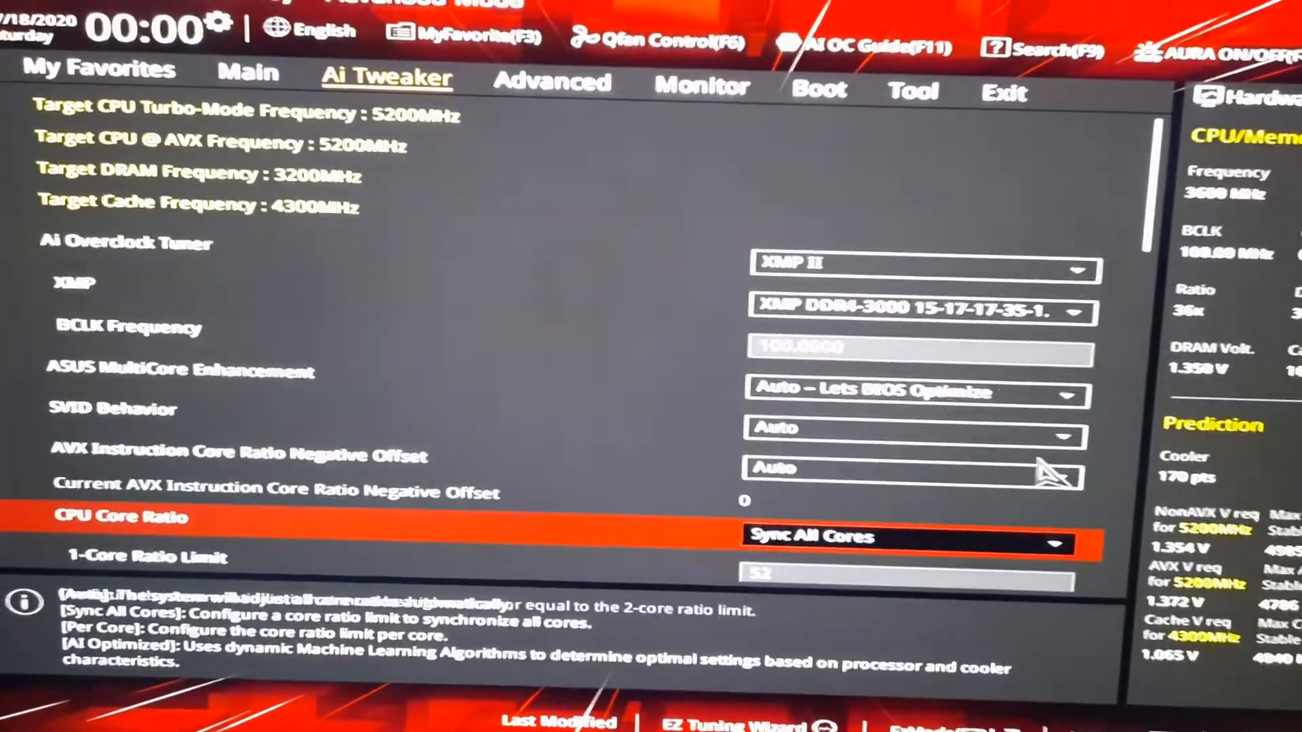
key("down")
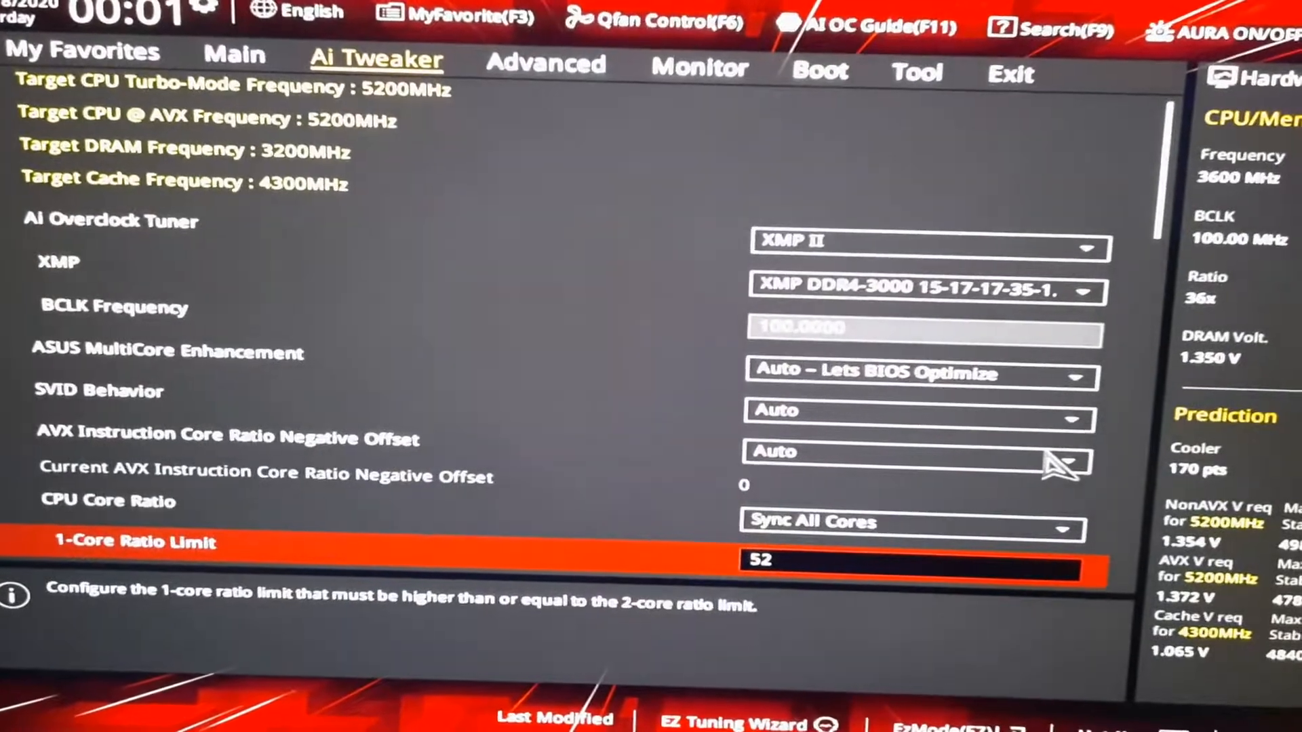
scroll("down", 3)
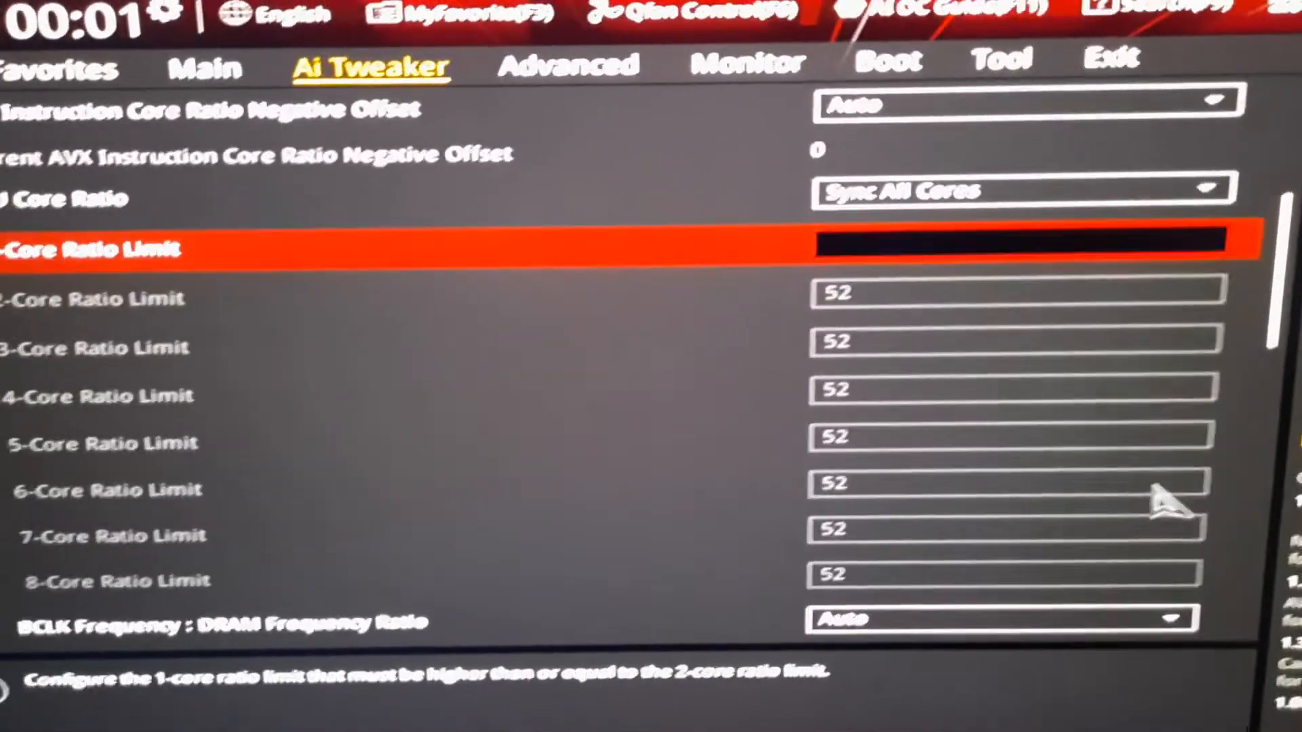
Step: Type a new value into the cleared 1-Core Ratio Limit field
type("42")
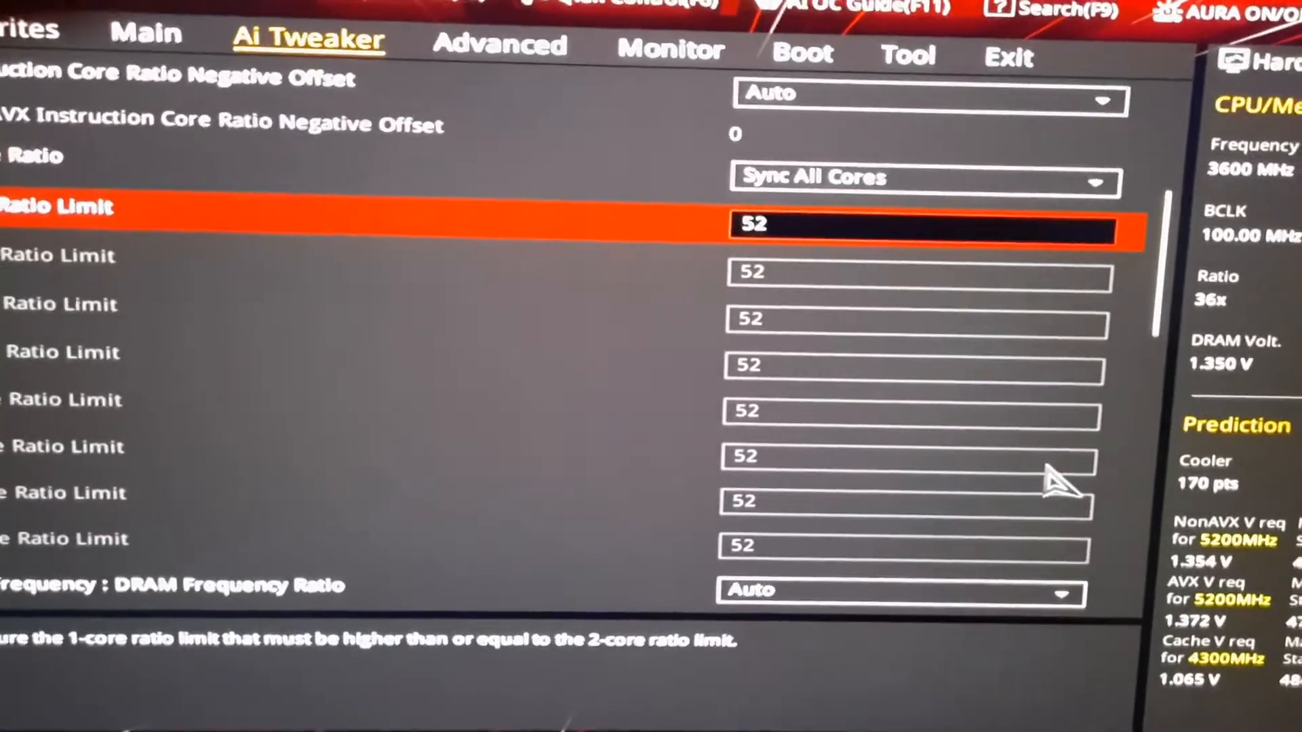
scroll("down", 3)
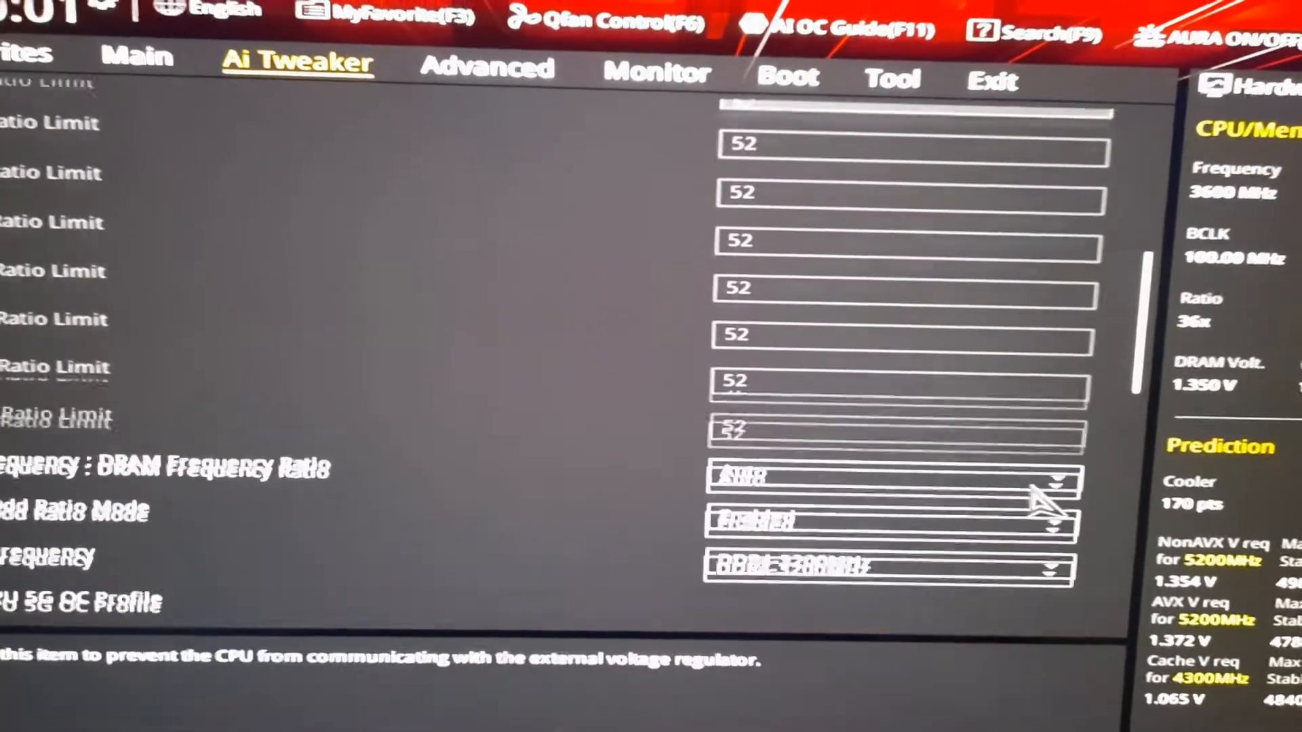
scroll("down", 3)
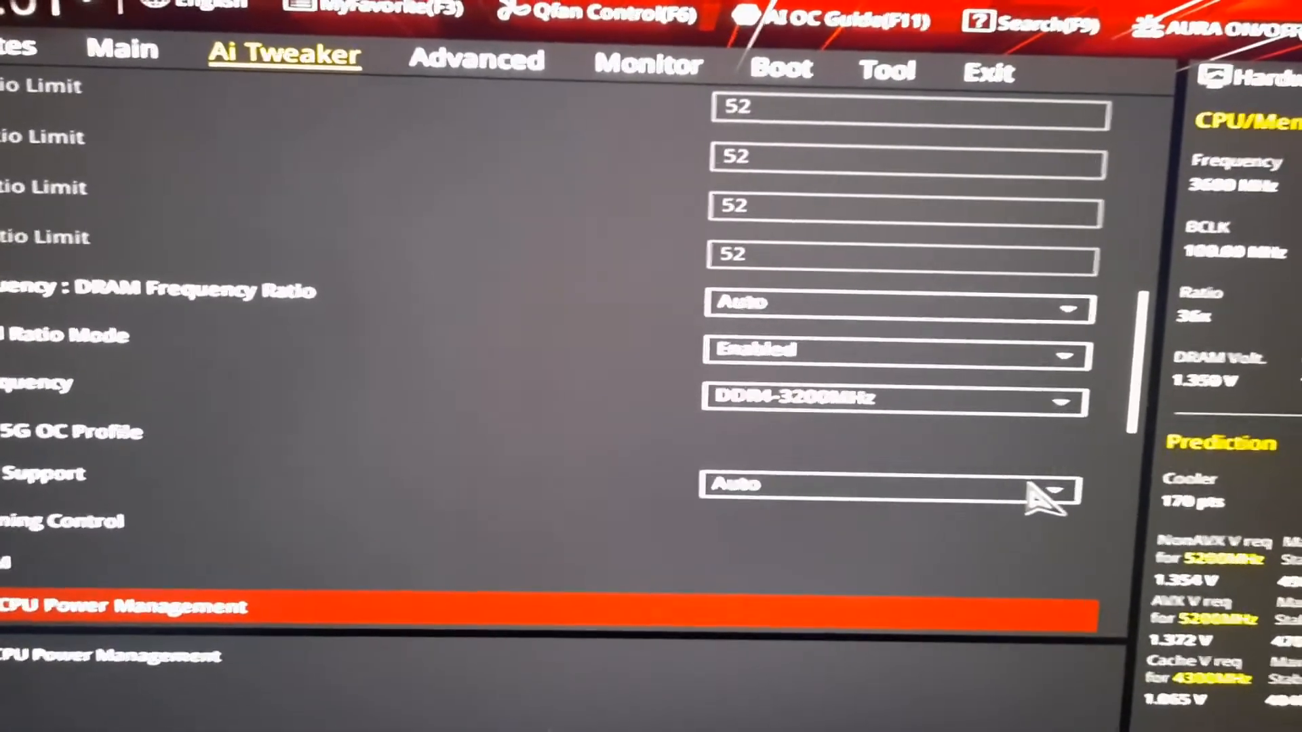
scroll("down", 3)
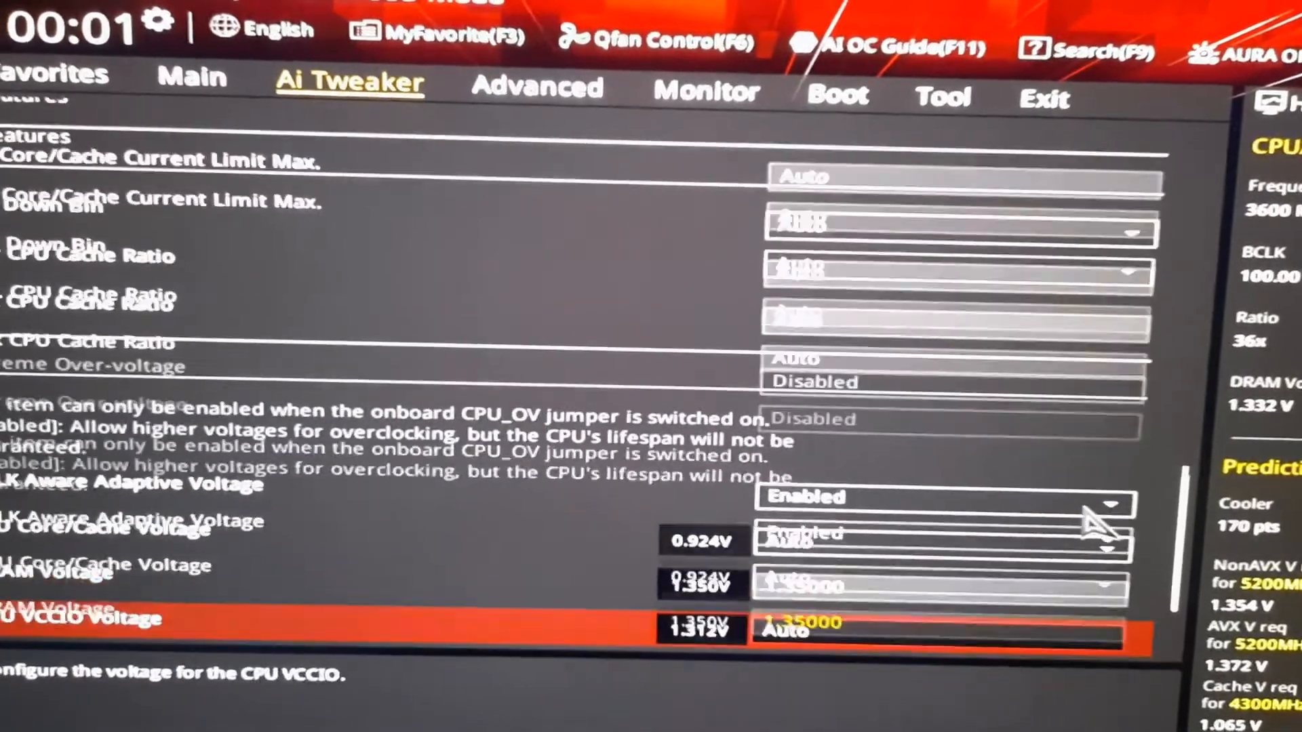
scroll("down", 3)
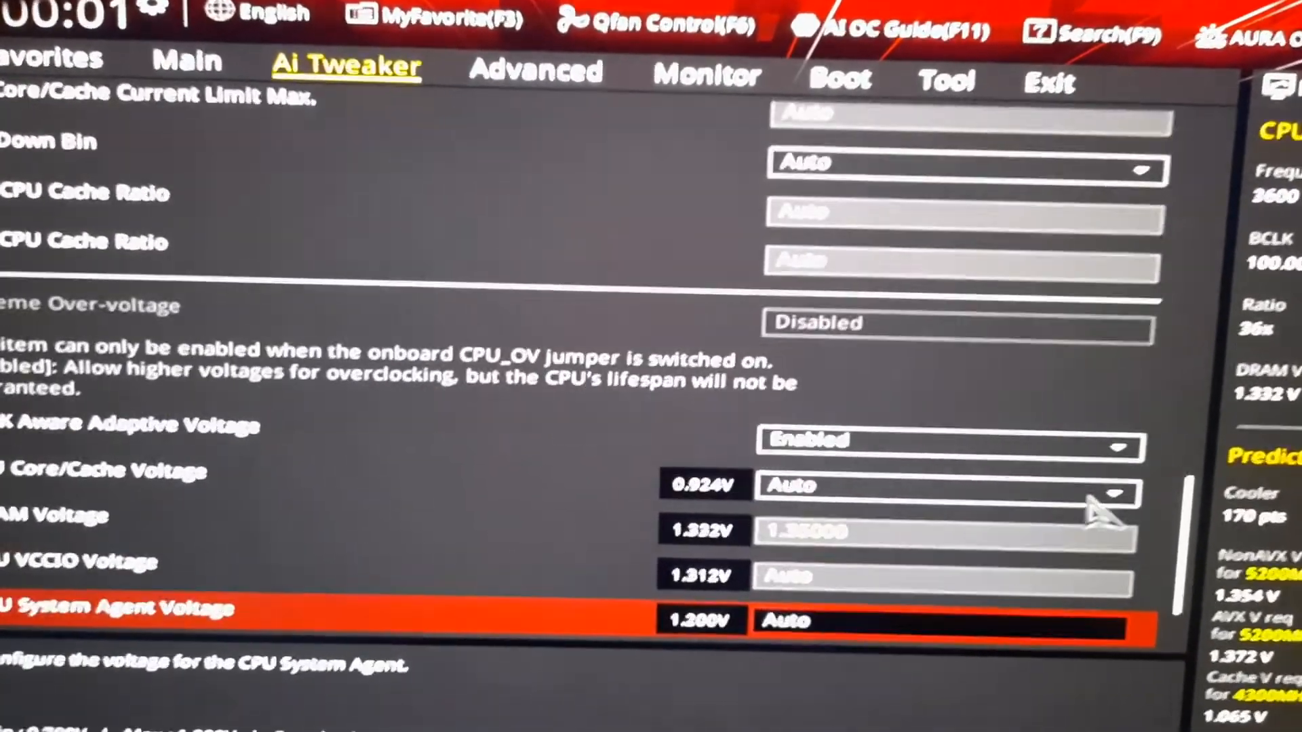
scroll("down", 3)
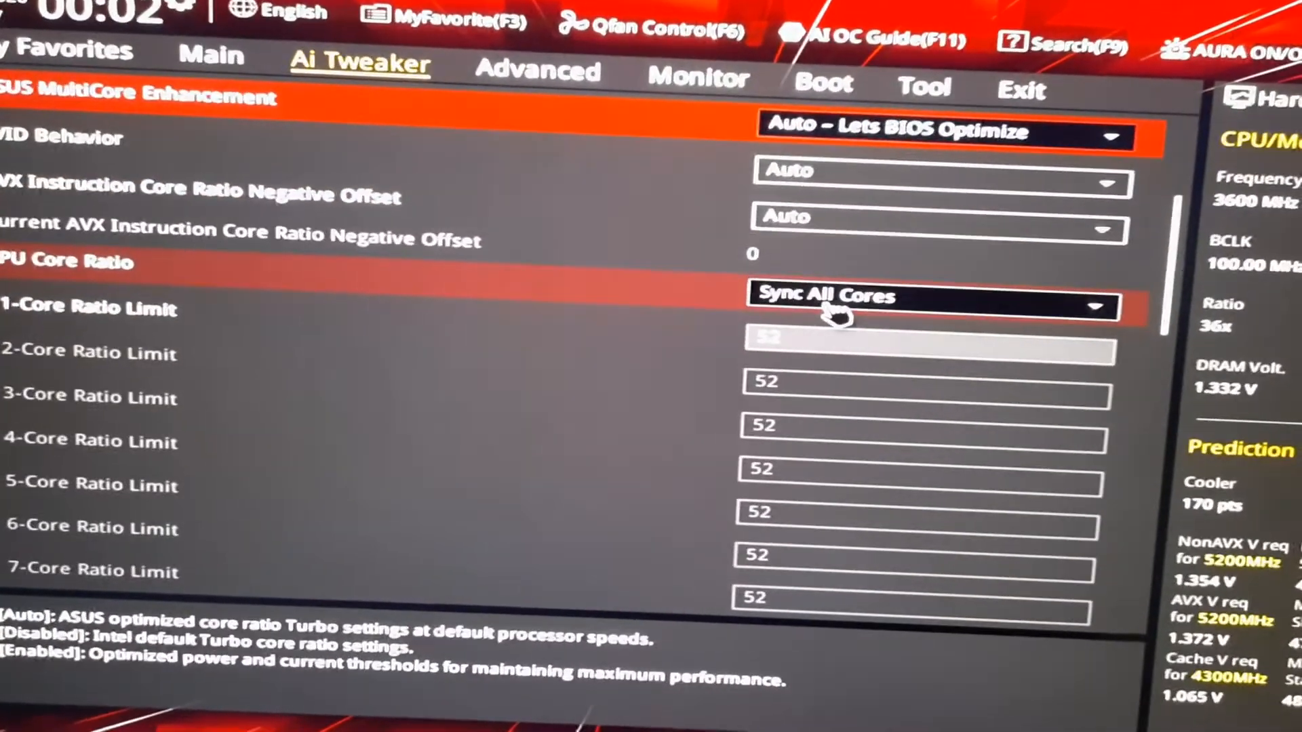
left_click(930, 306)
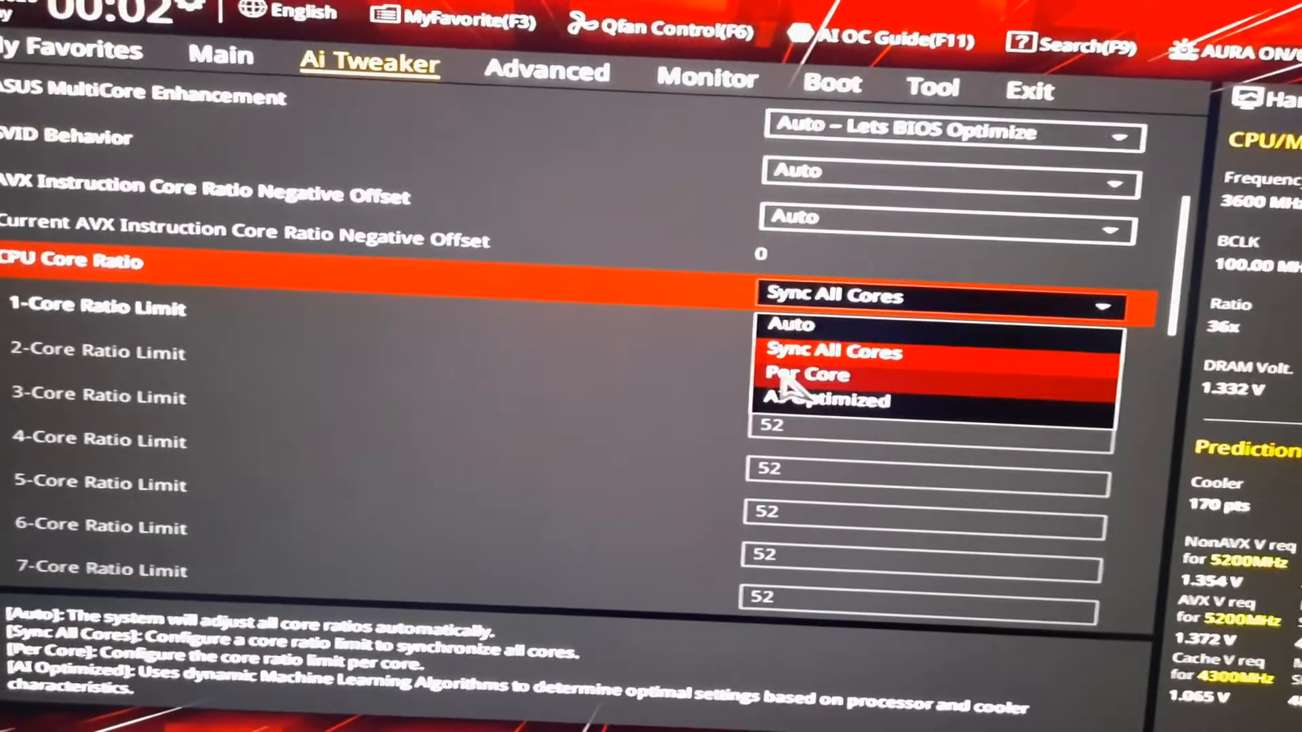
left_click(835, 350)
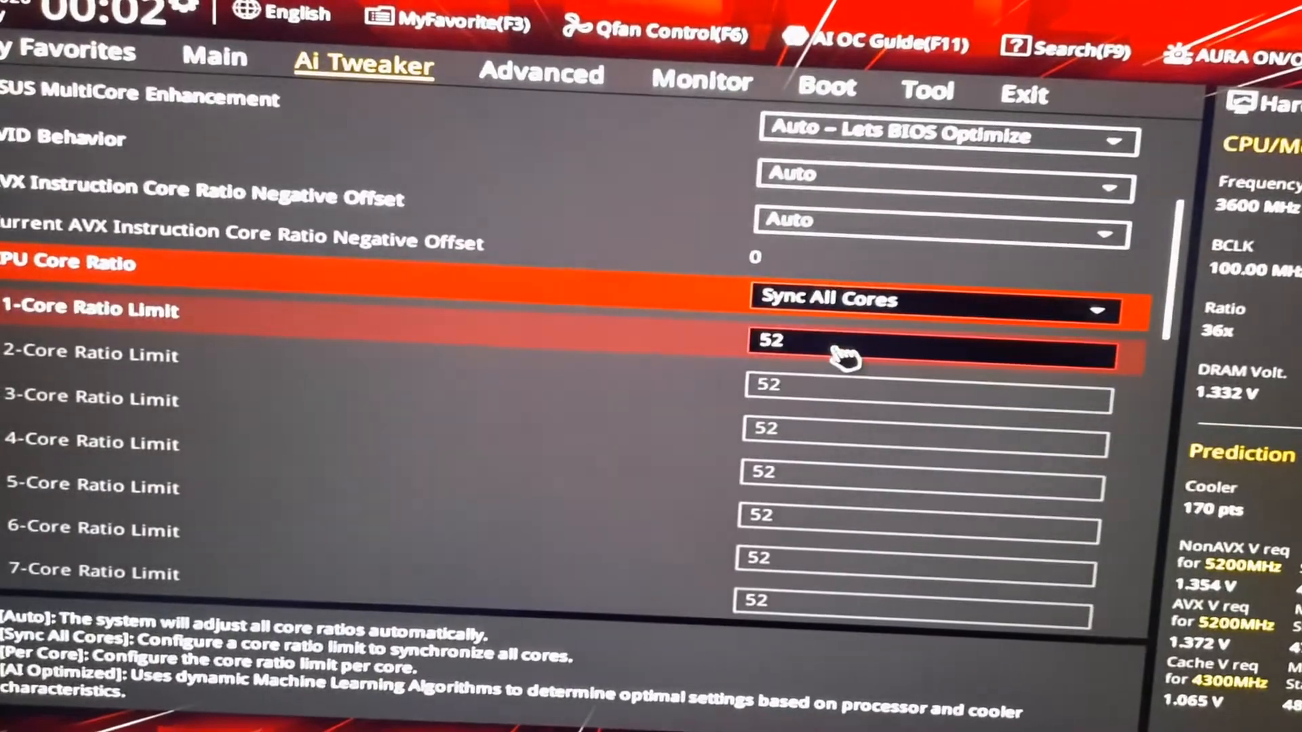
left_click(847, 345)
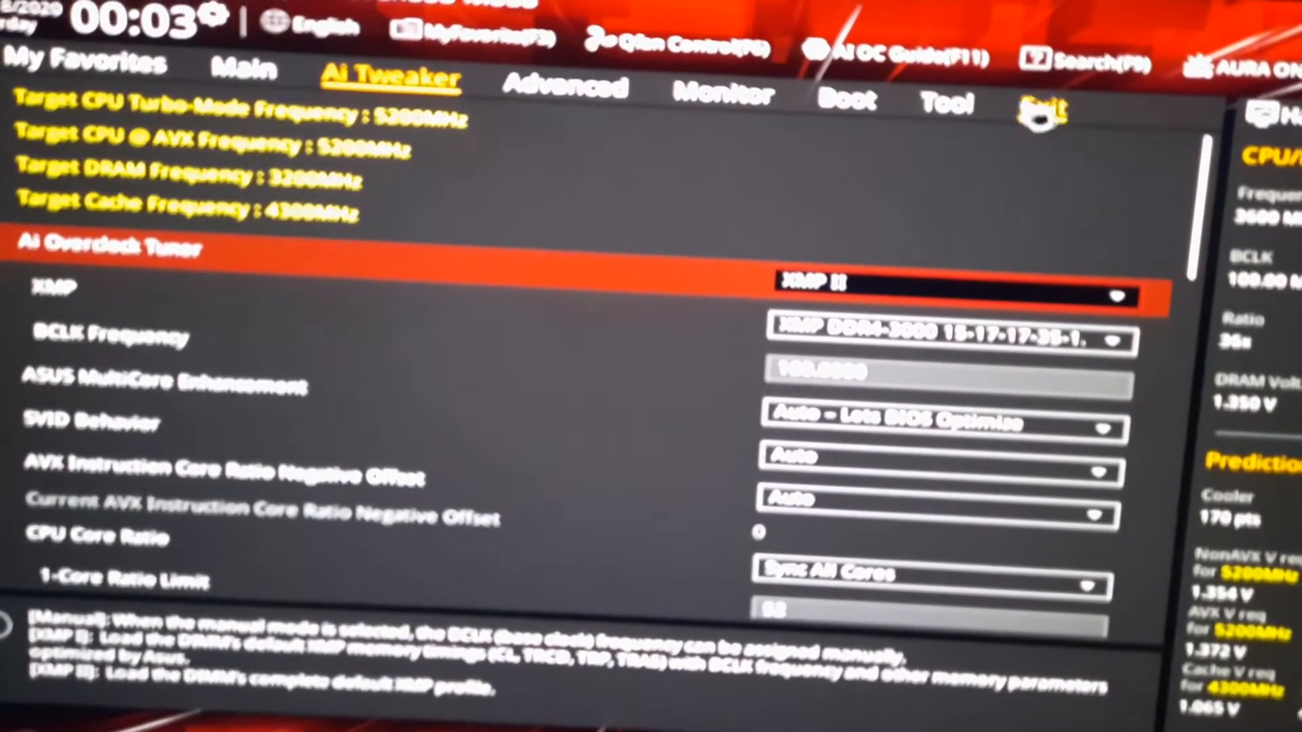
Step: Open the Exit save options to get the Save Changes & Reset confirmation
left_click(1042, 107)
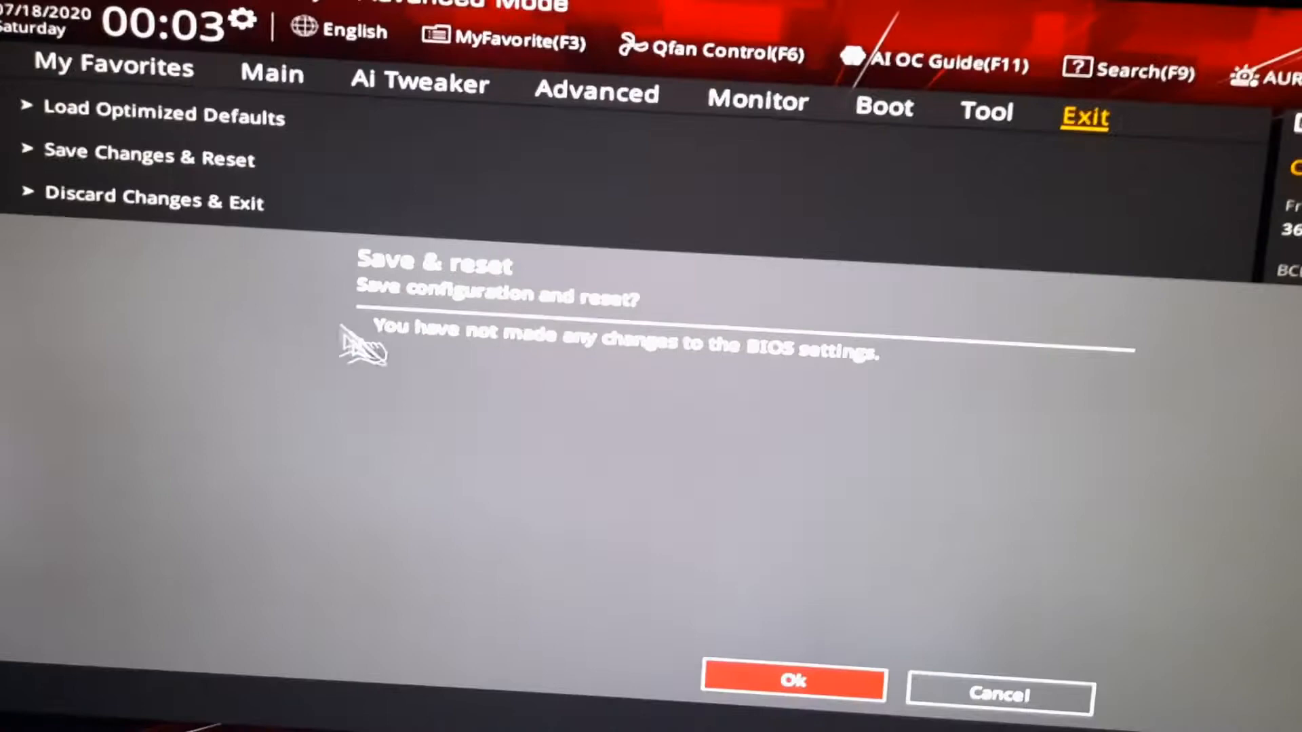